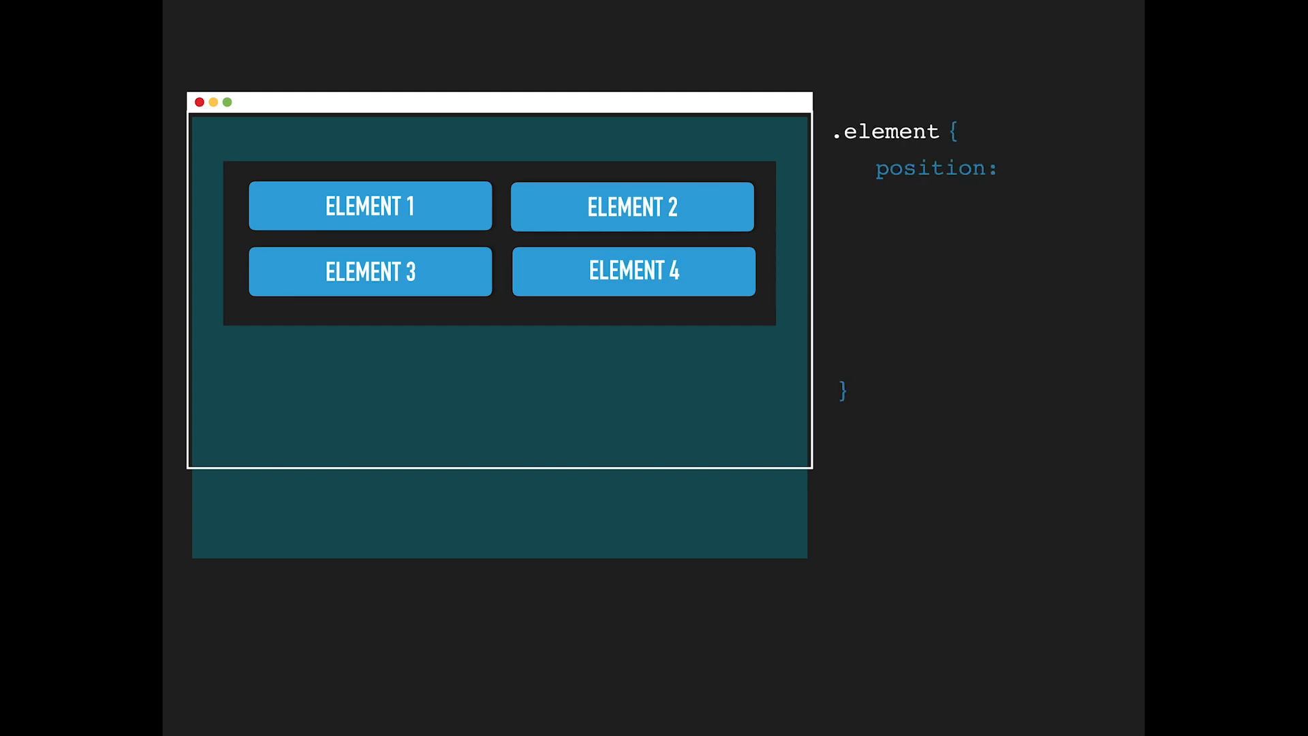
type("relative;")
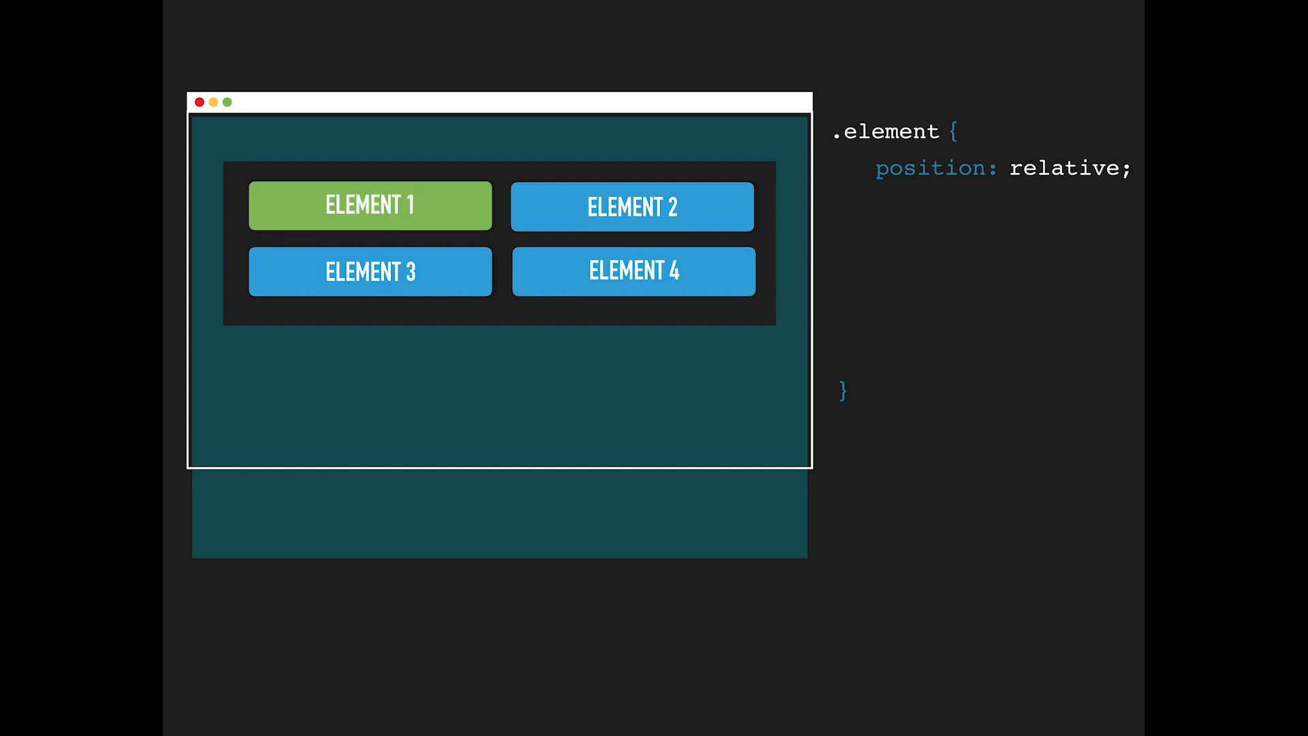